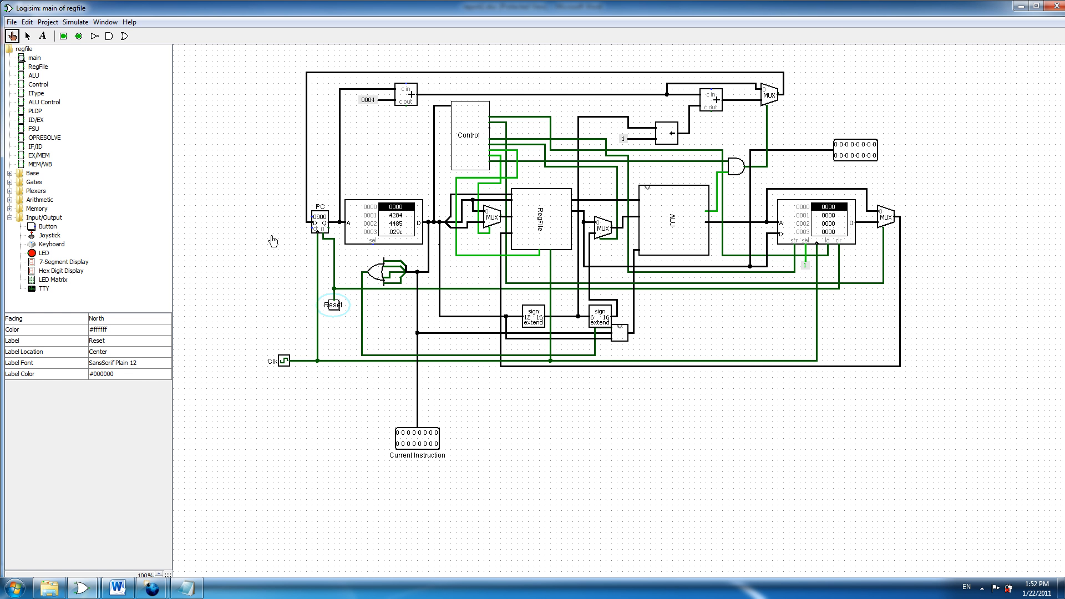
mouse_move(290, 316)
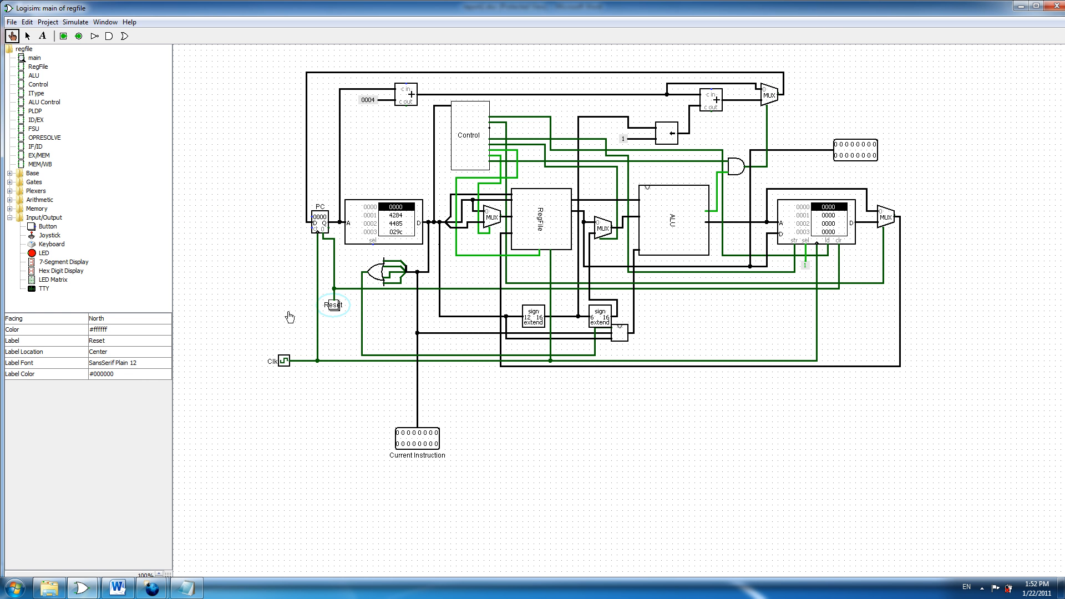
mouse_move(243, 305)
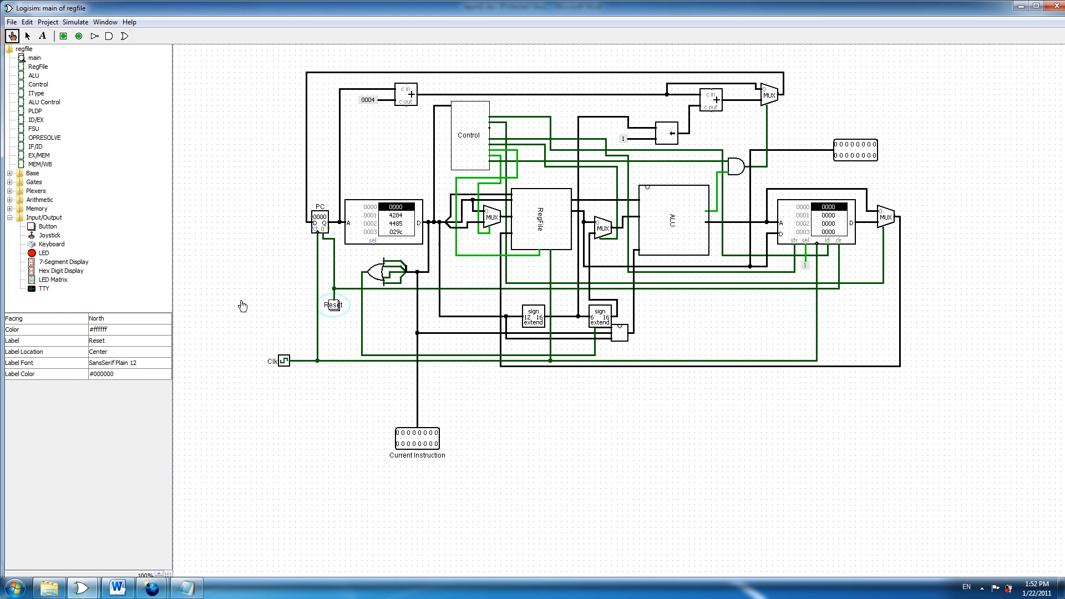
mouse_move(467, 94)
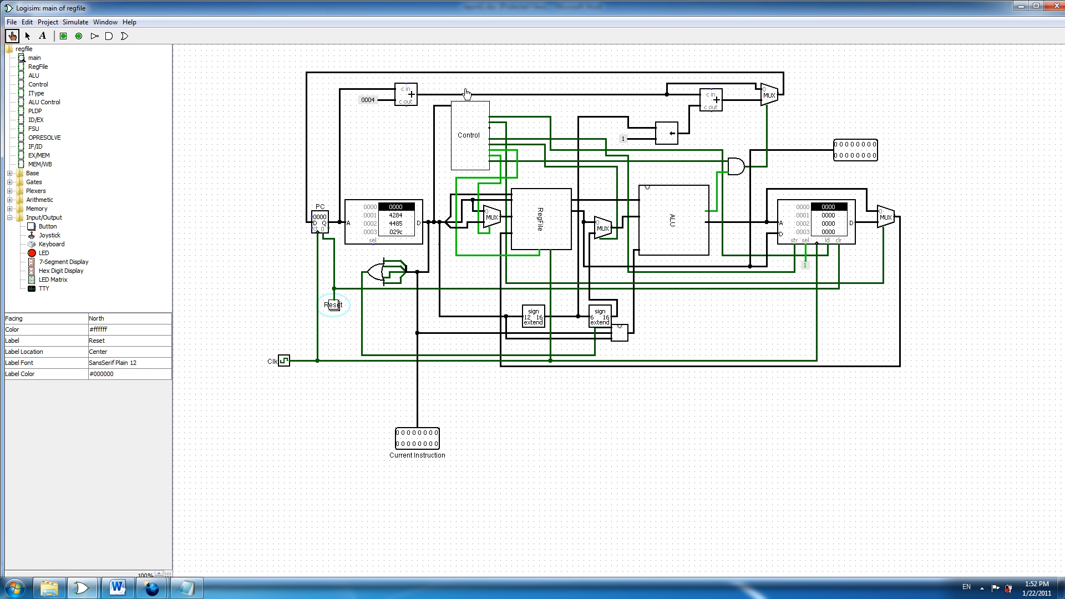
mouse_move(628, 382)
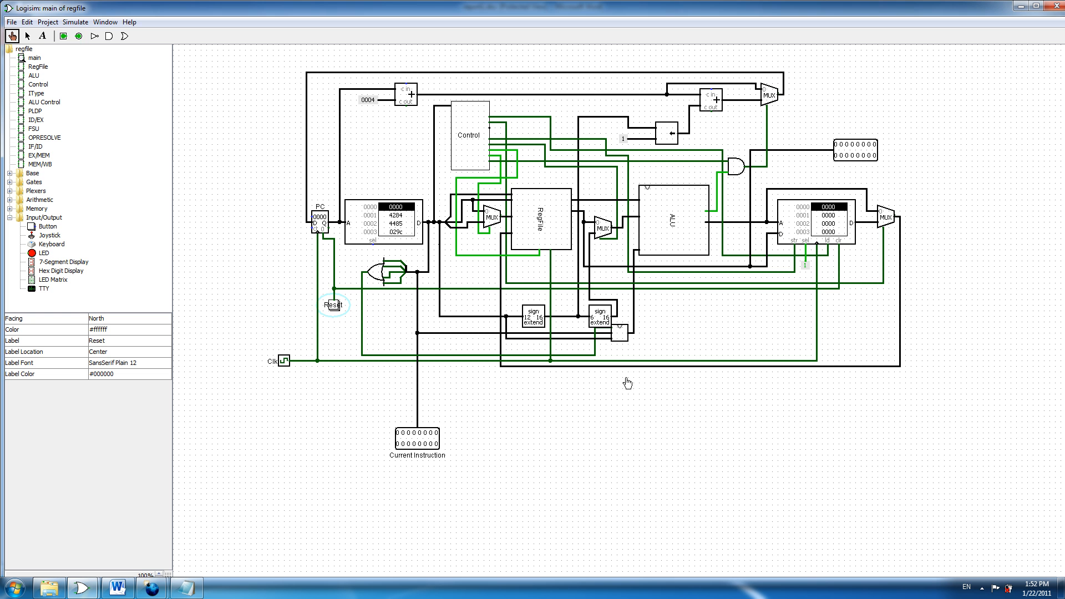
mouse_move(264, 385)
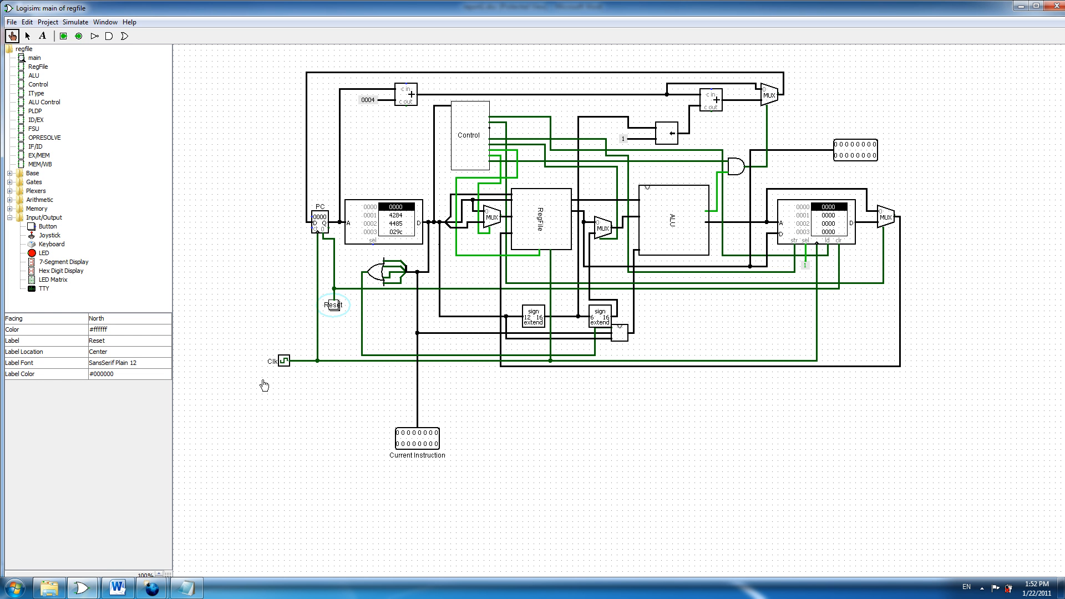
mouse_move(723, 448)
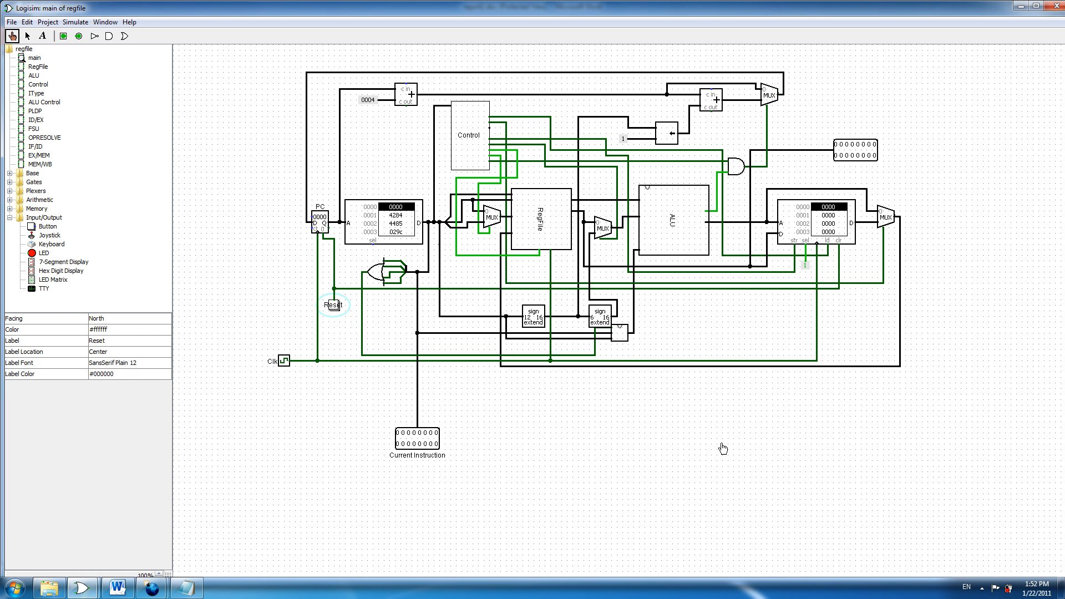
mouse_move(542, 121)
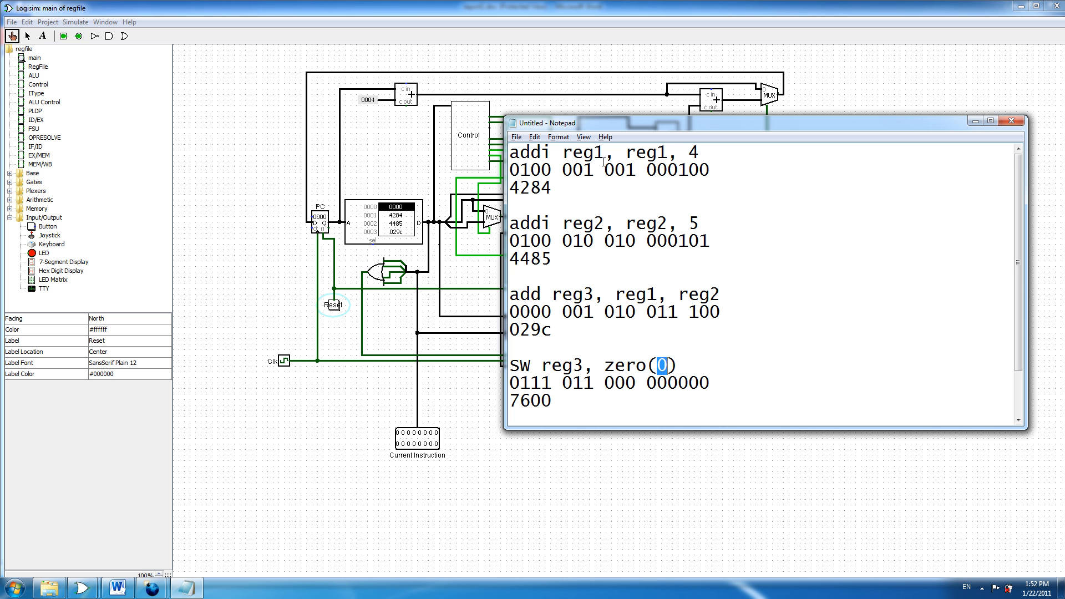
mouse_move(691, 151)
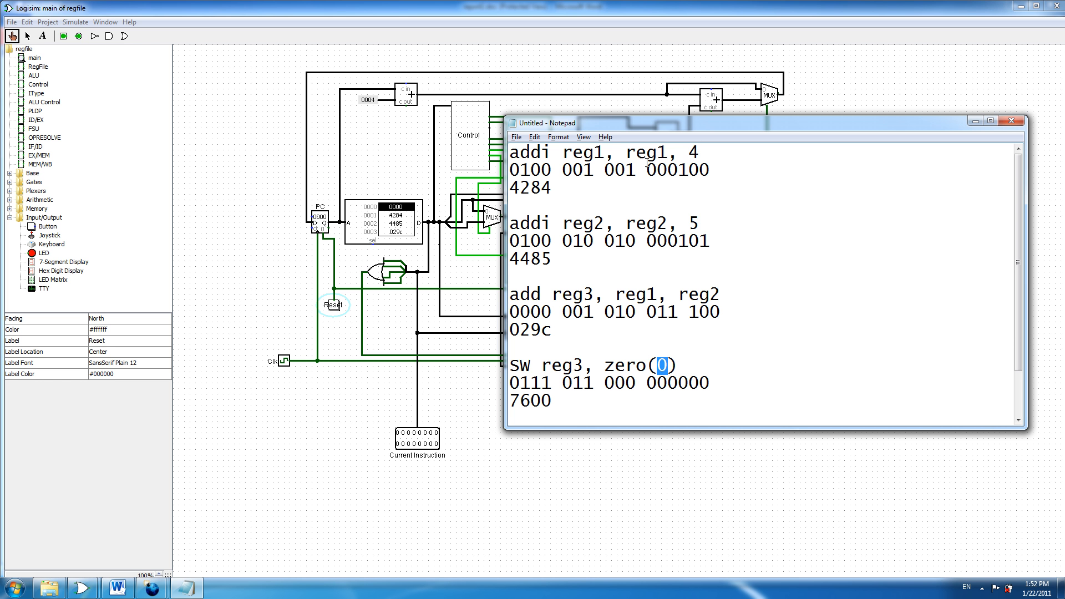
- Highlight the addi opcode, immediate value 4, and reg3 of the store instruction in the listing
double_click(692, 152)
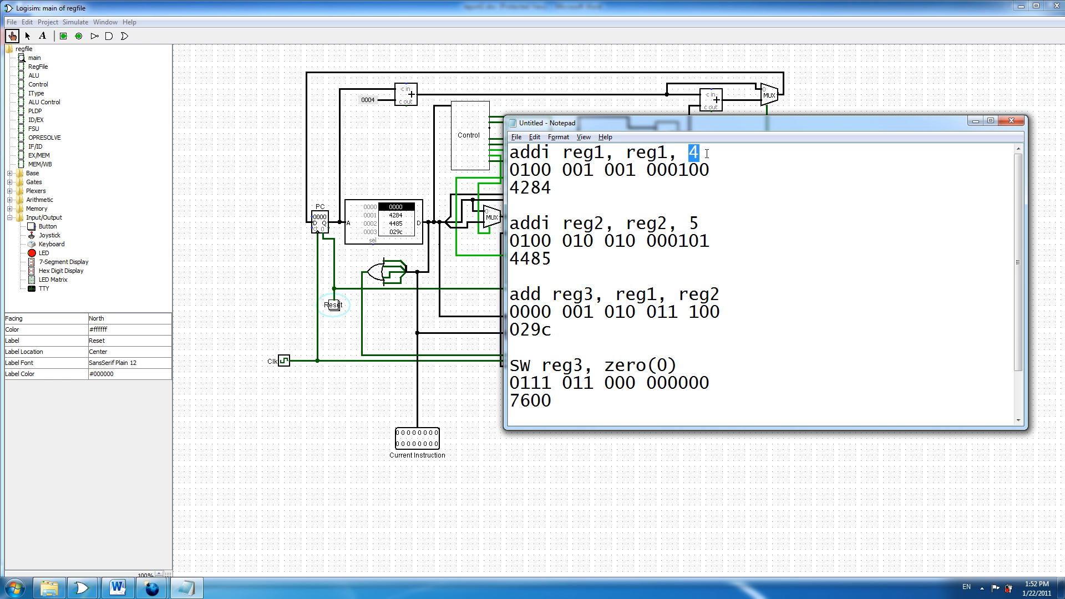
double_click(645, 152)
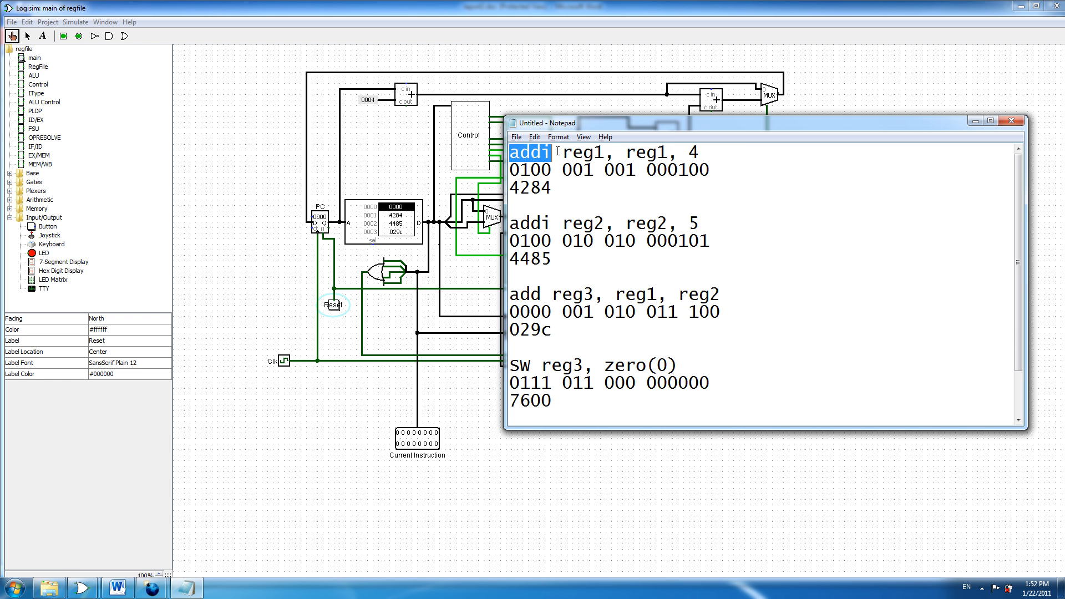
click(641, 234)
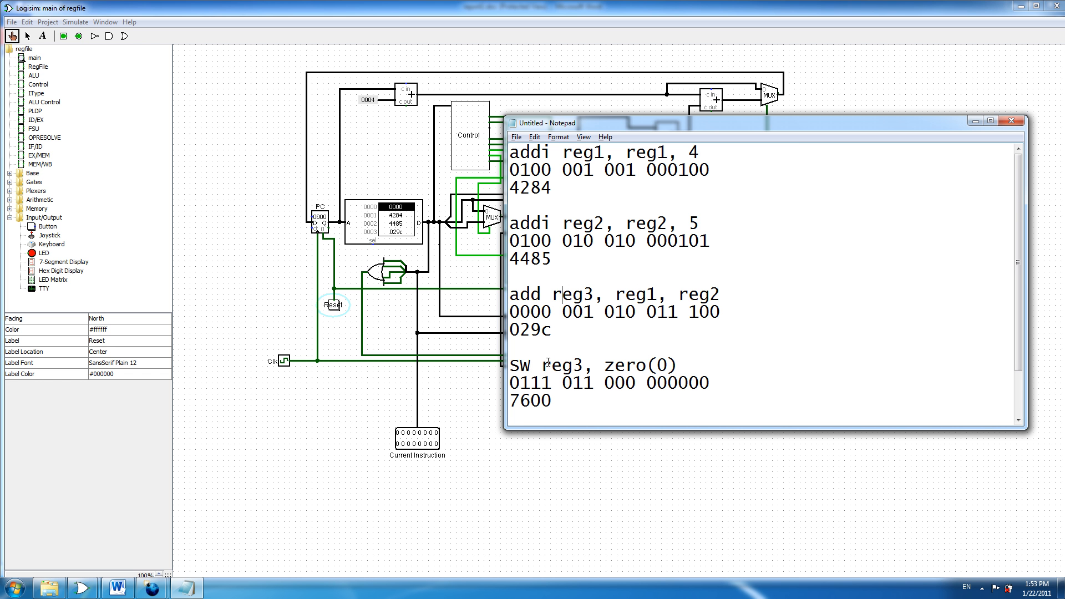
double_click(562, 366)
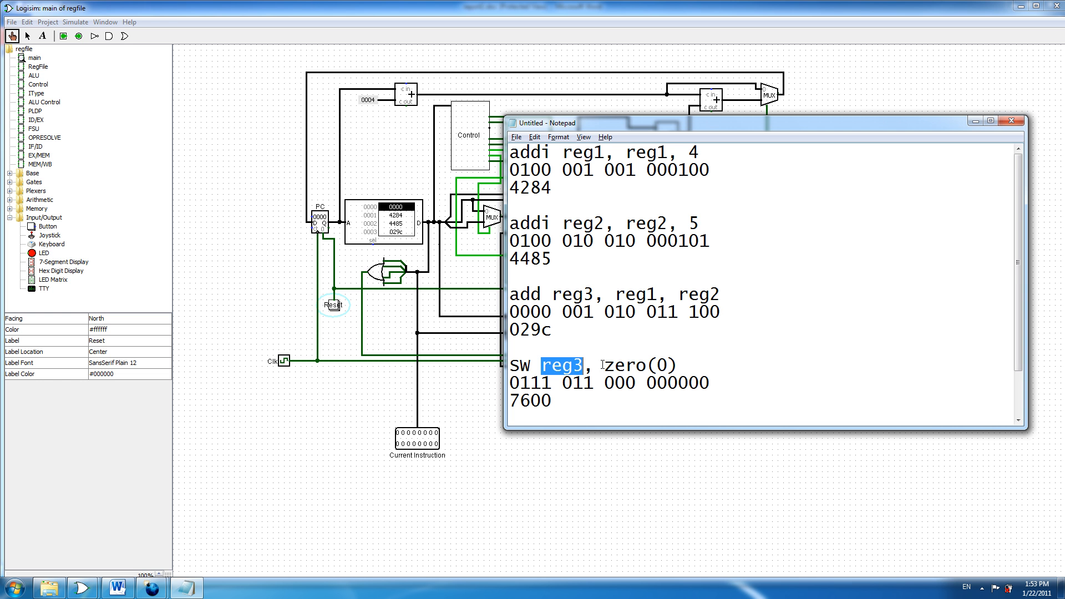
double_click(639, 366)
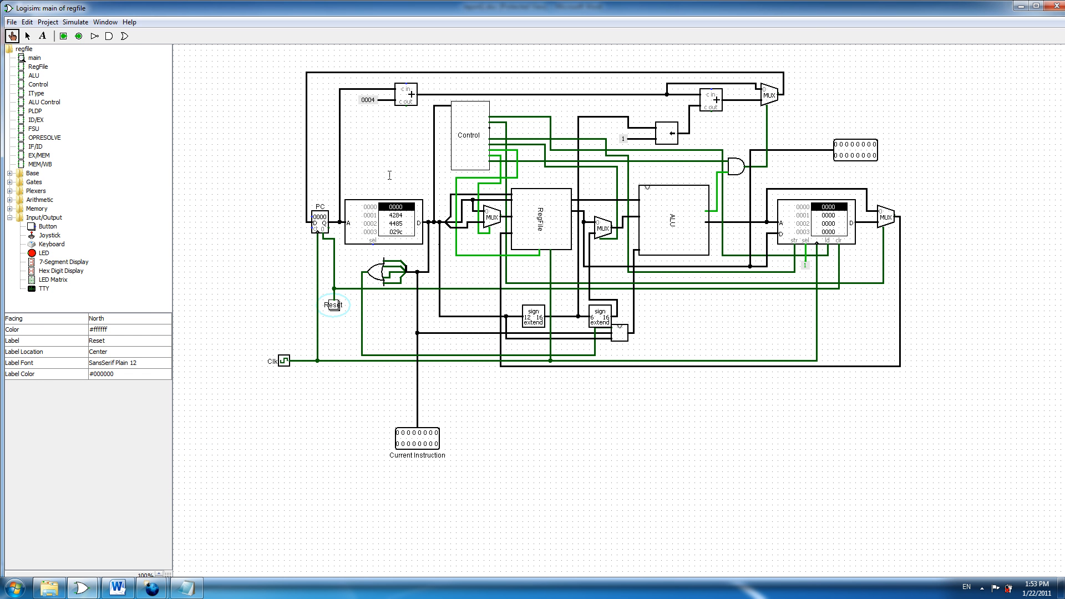
mouse_move(486, 269)
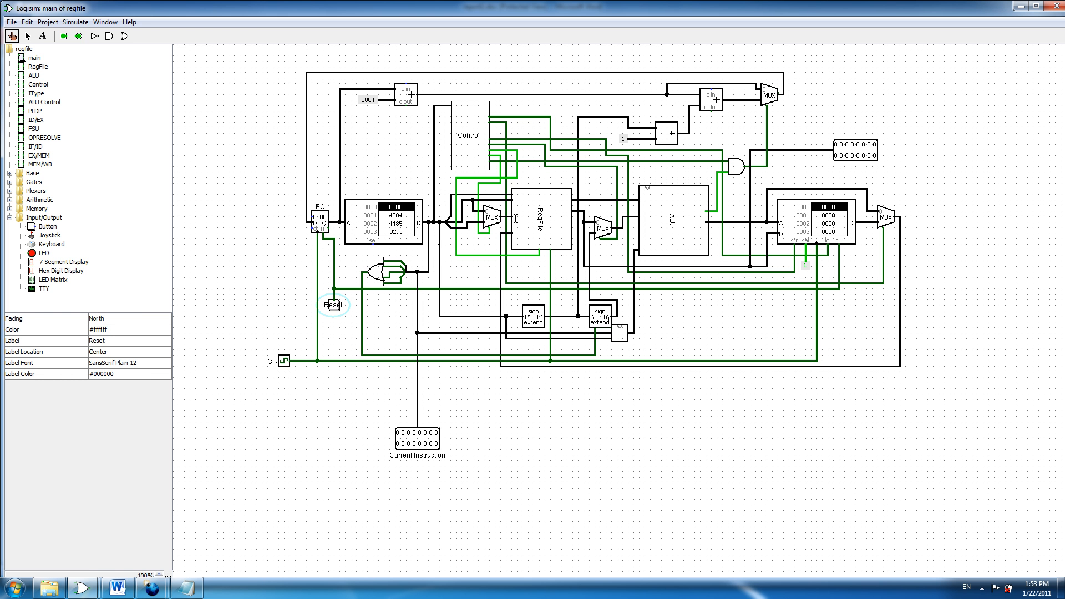
- Look inside the RegFile and ALU subcircuits, returning to main after each
double_click(37, 66)
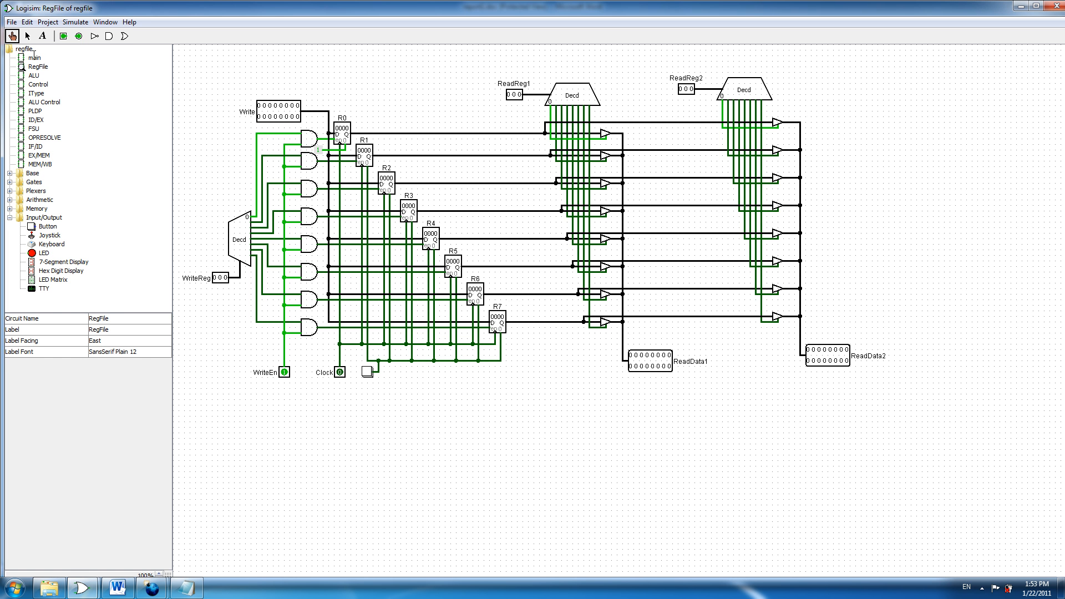
click(33, 57)
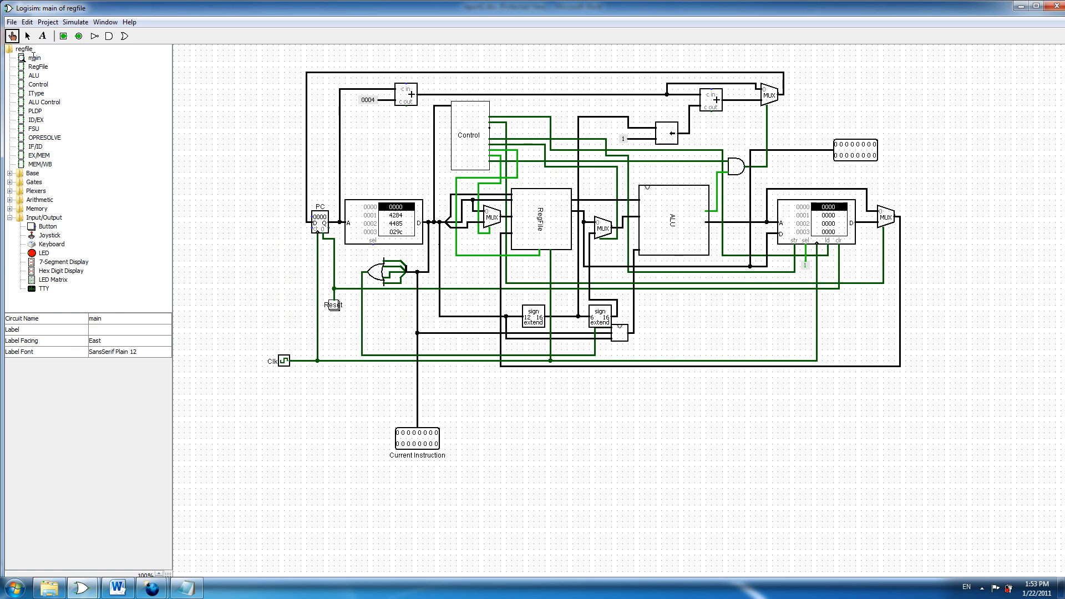
click(671, 219)
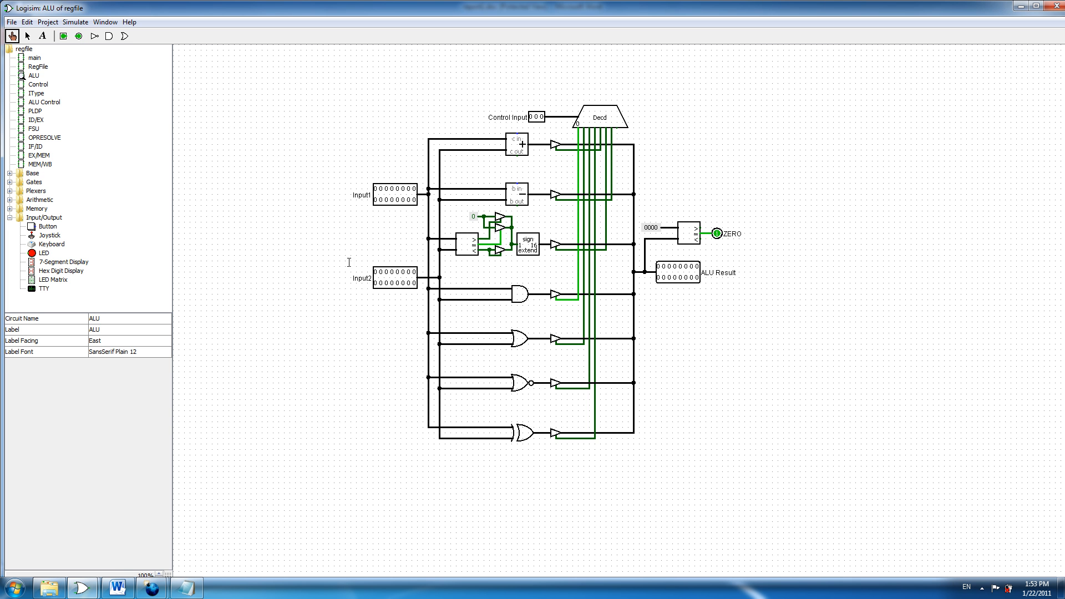
click(34, 57)
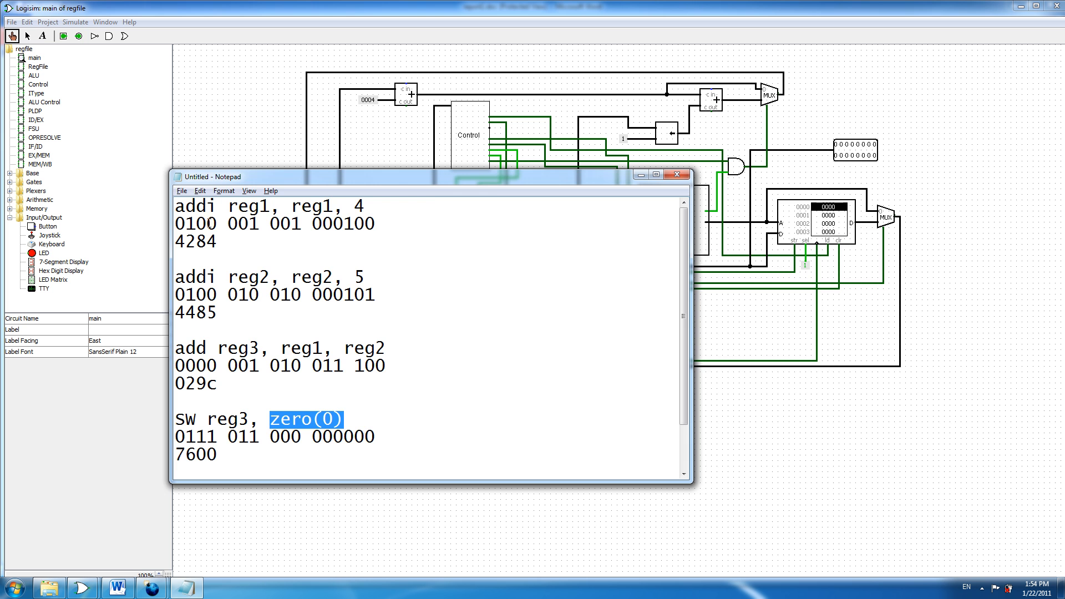
drag(432, 176, 778, 169)
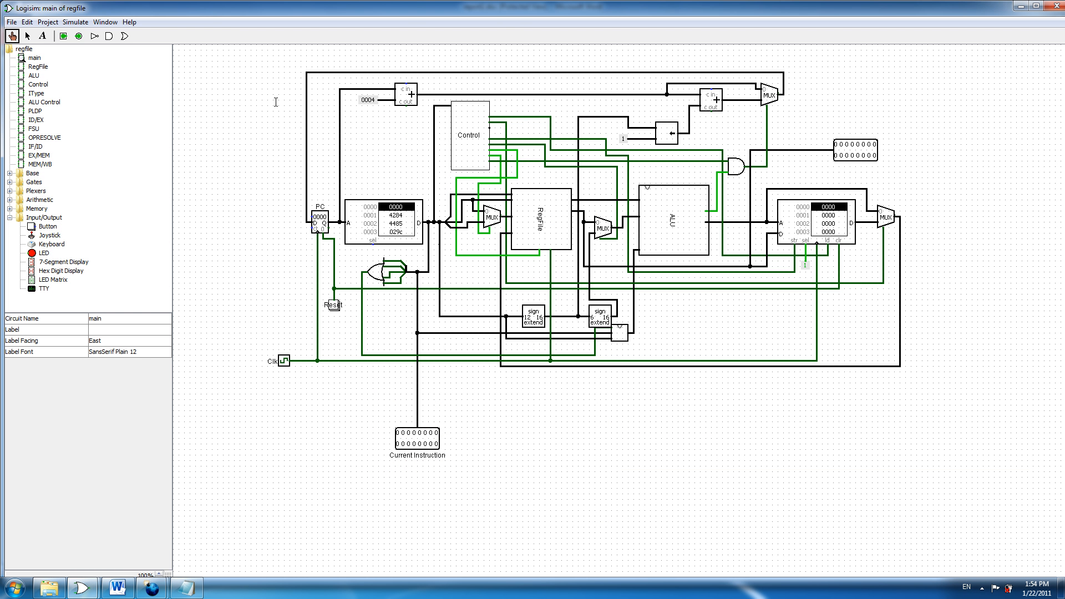
mouse_move(282, 361)
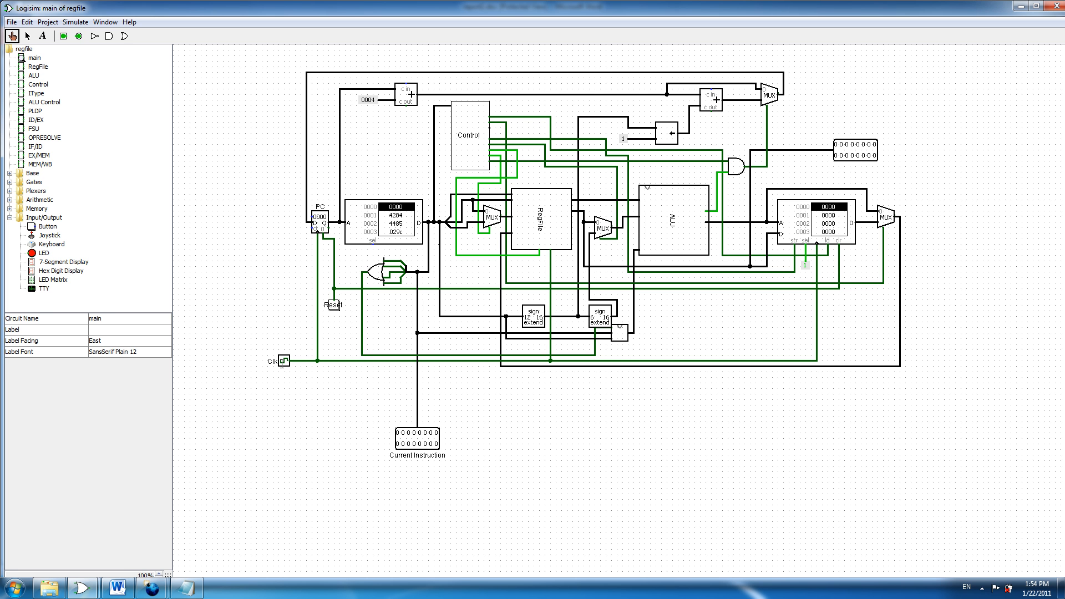
- Tick the clock once, then open RegFile to see 4 waiting for register 1
click(285, 360)
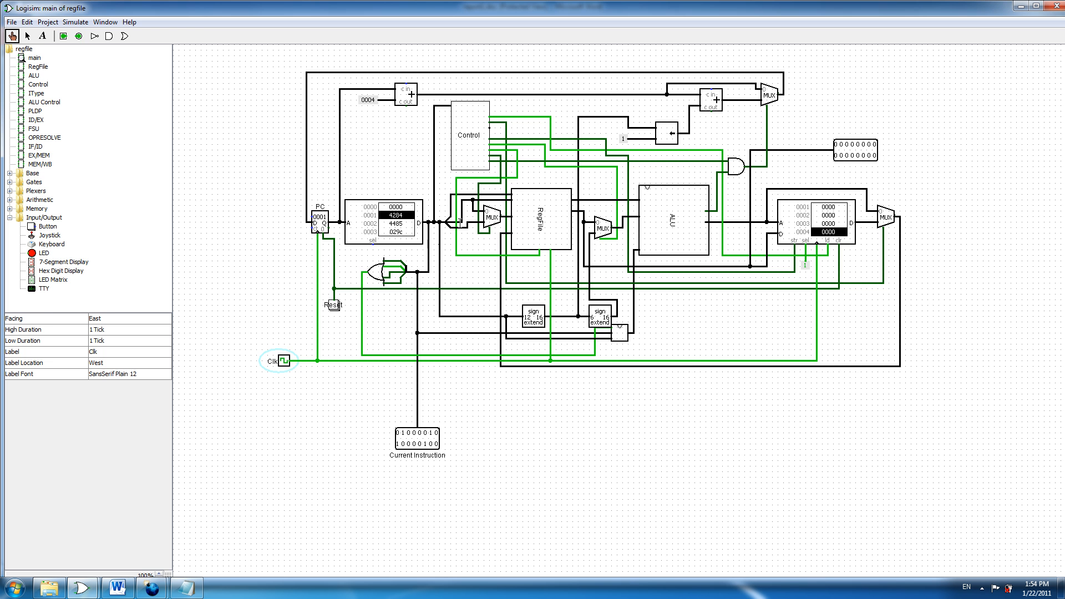
click(39, 66)
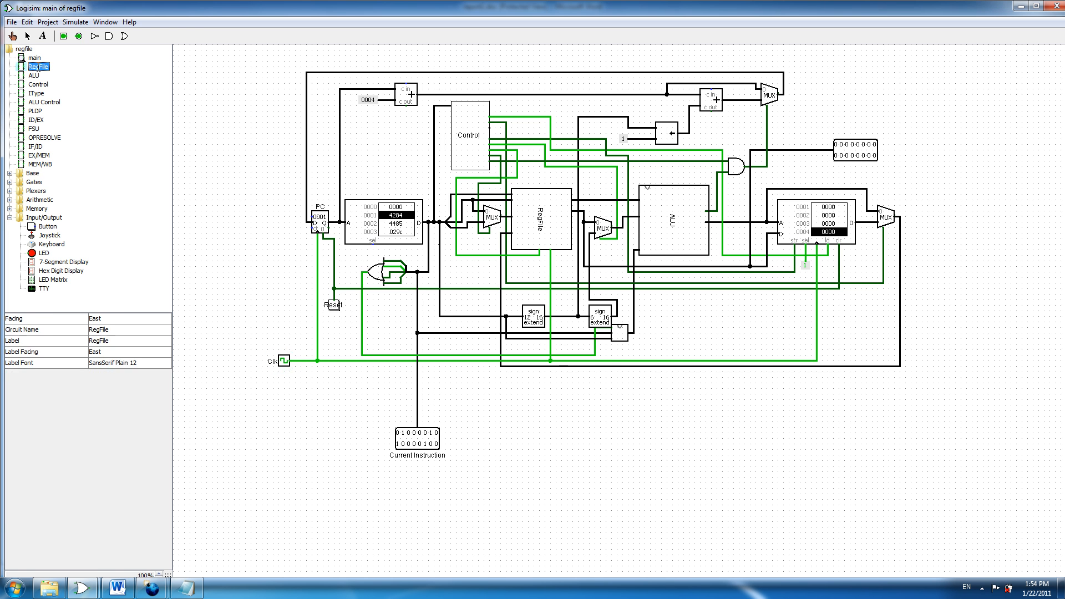
double_click(39, 66)
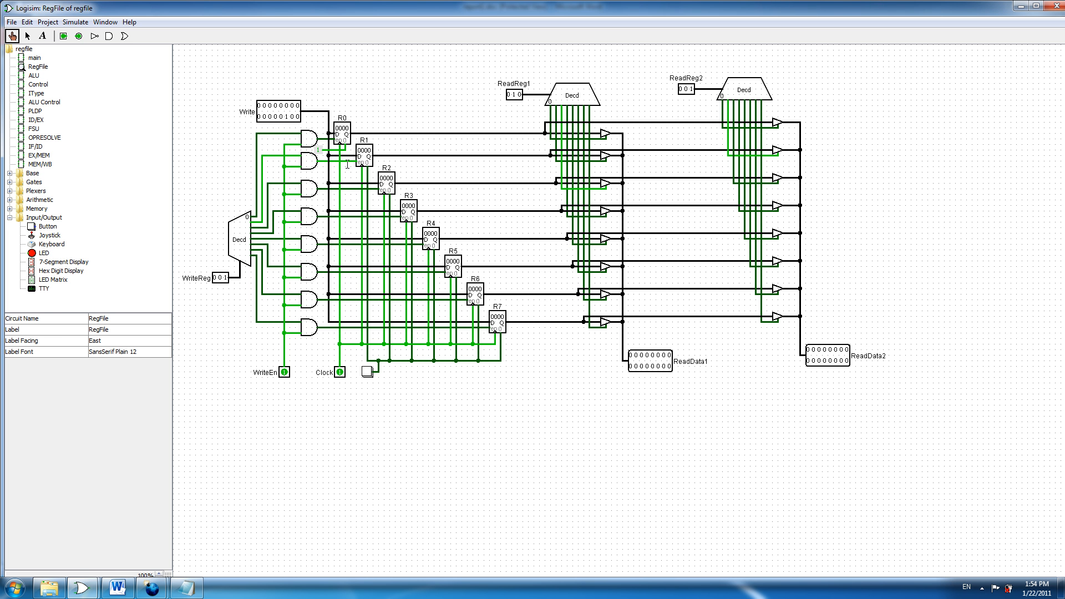
mouse_move(357, 158)
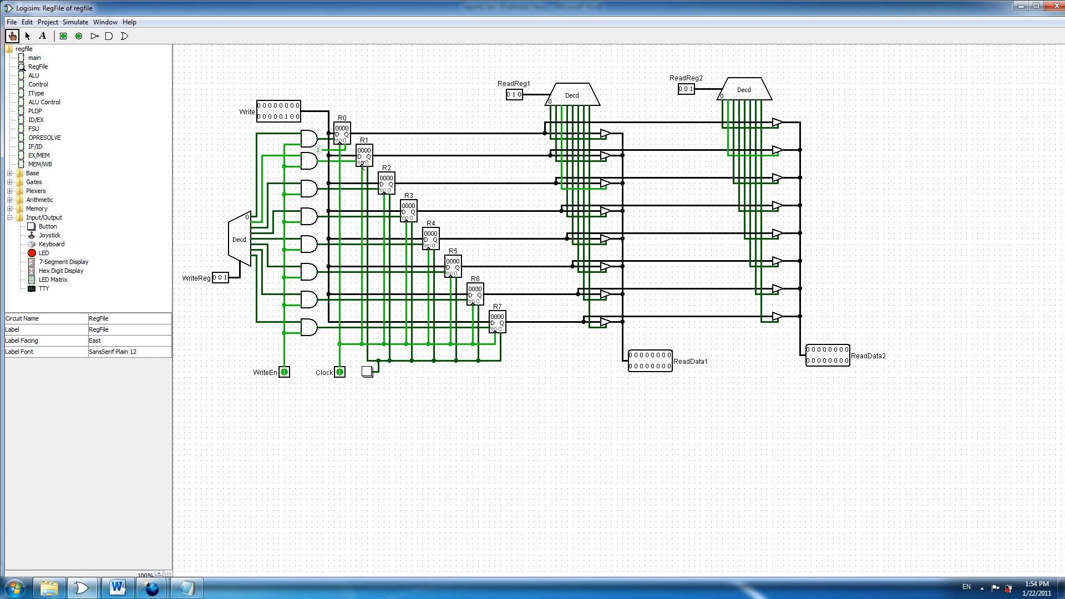
mouse_move(360, 167)
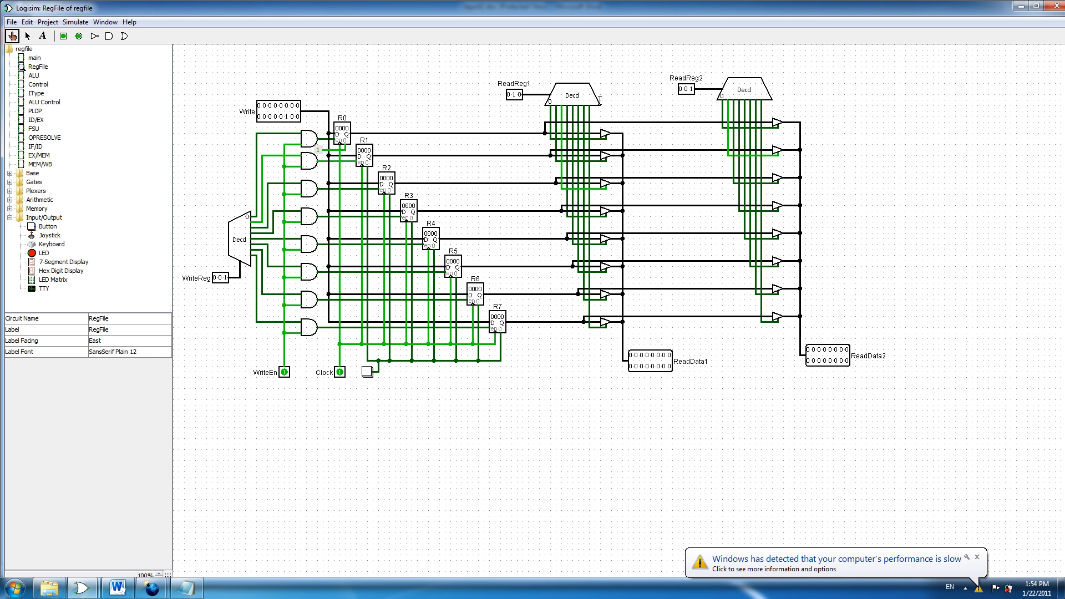
mouse_move(711, 41)
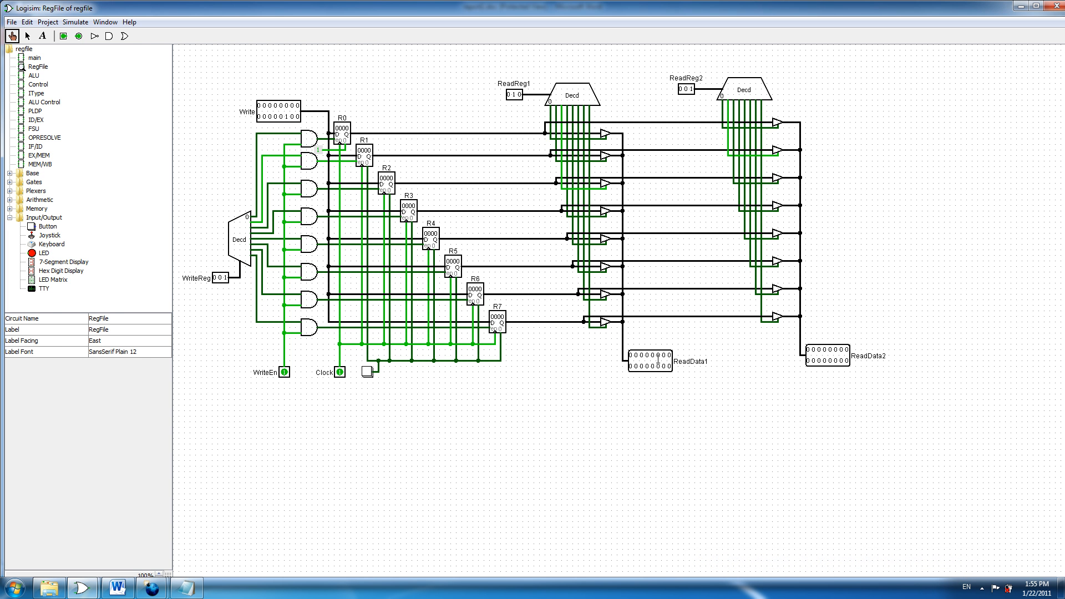
- Return to main and tick the clock so register 1 stores 4
click(34, 58)
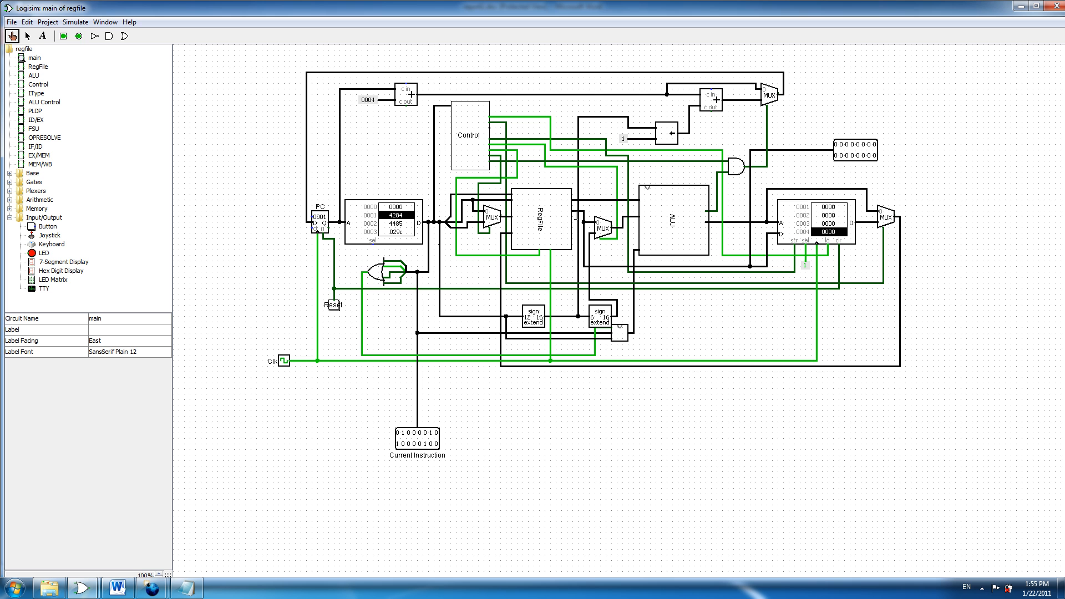
mouse_move(675, 238)
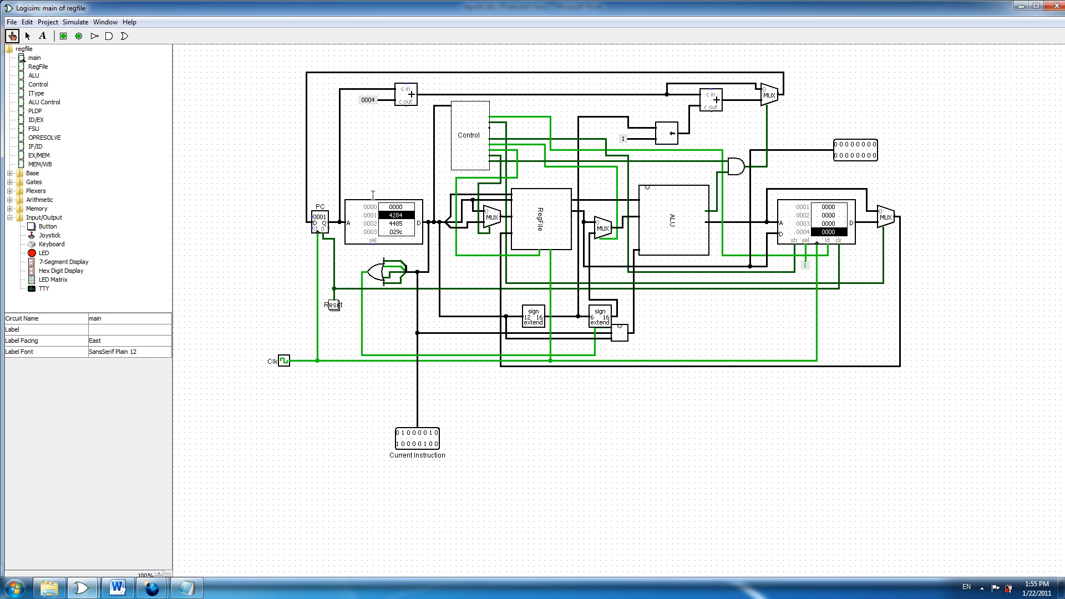
click(284, 360)
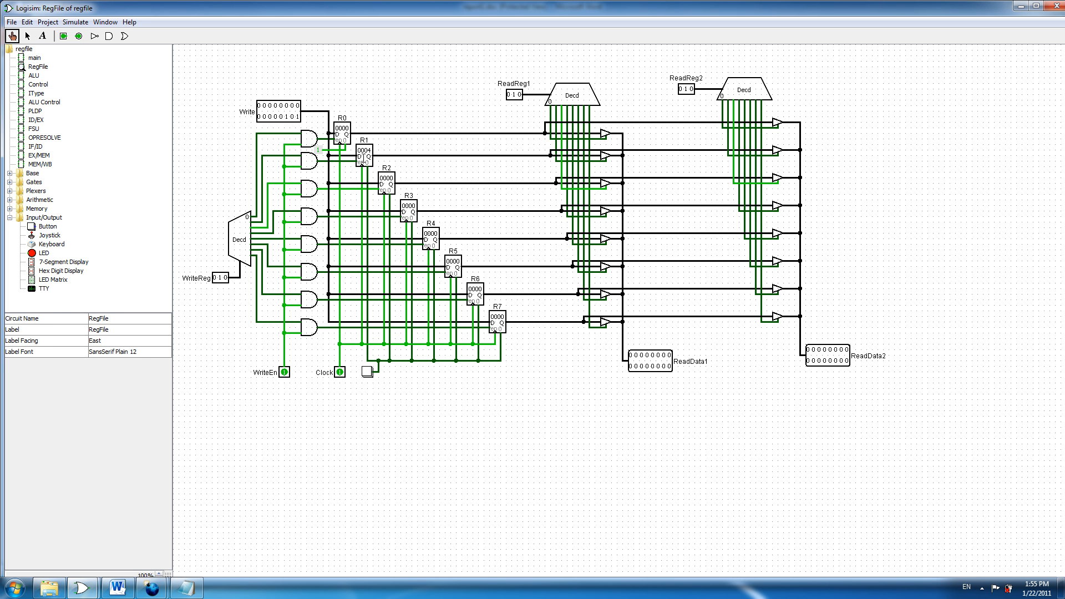
mouse_move(120, 87)
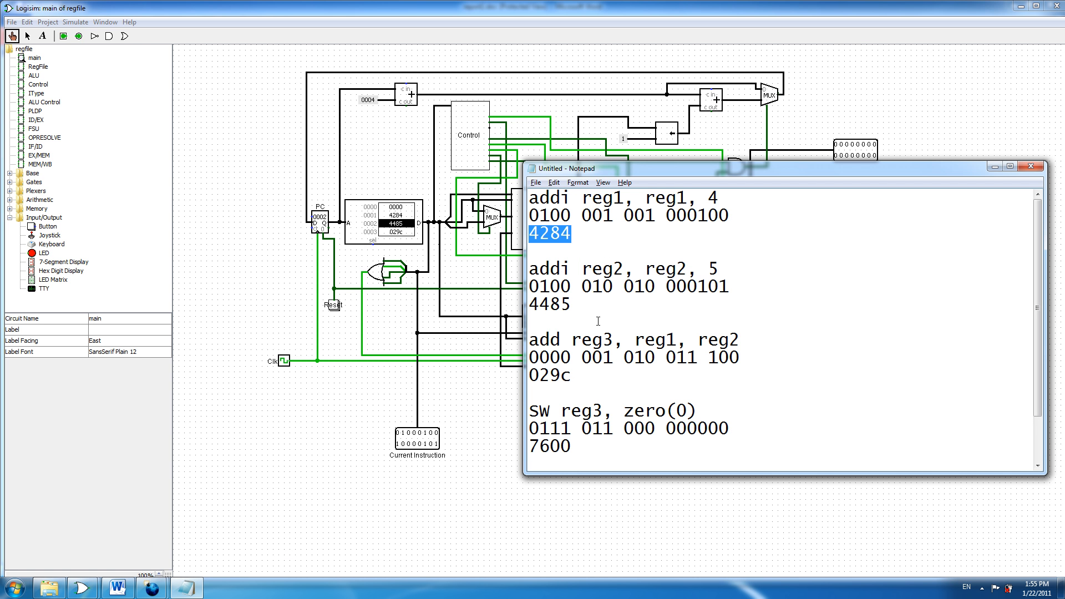
- Check the second addi's immediate 5, then tick the clock to load add instruction 029c
click(713, 269)
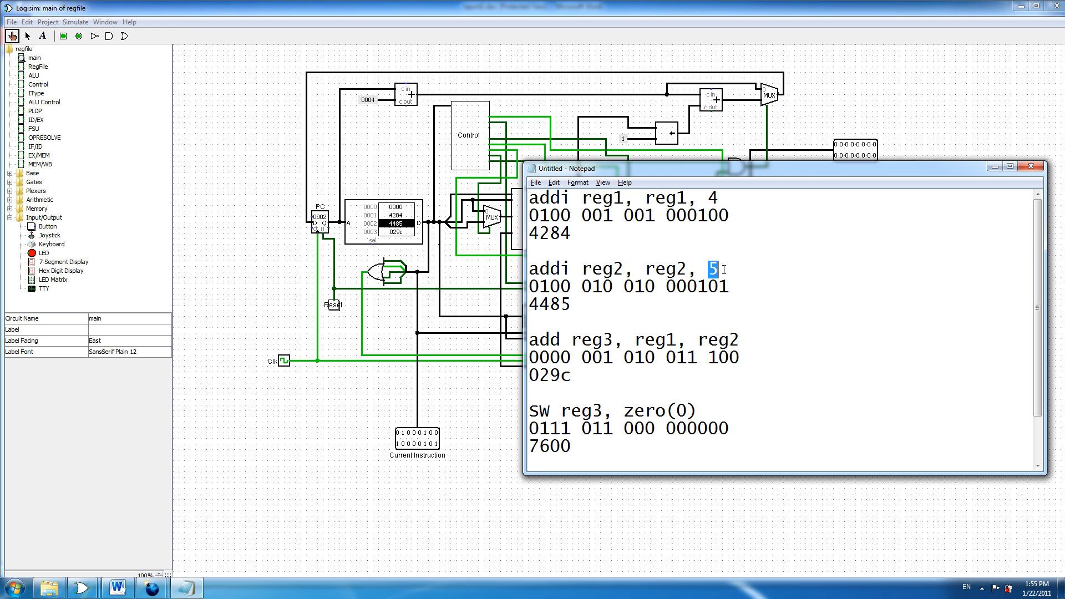
double_click(665, 268)
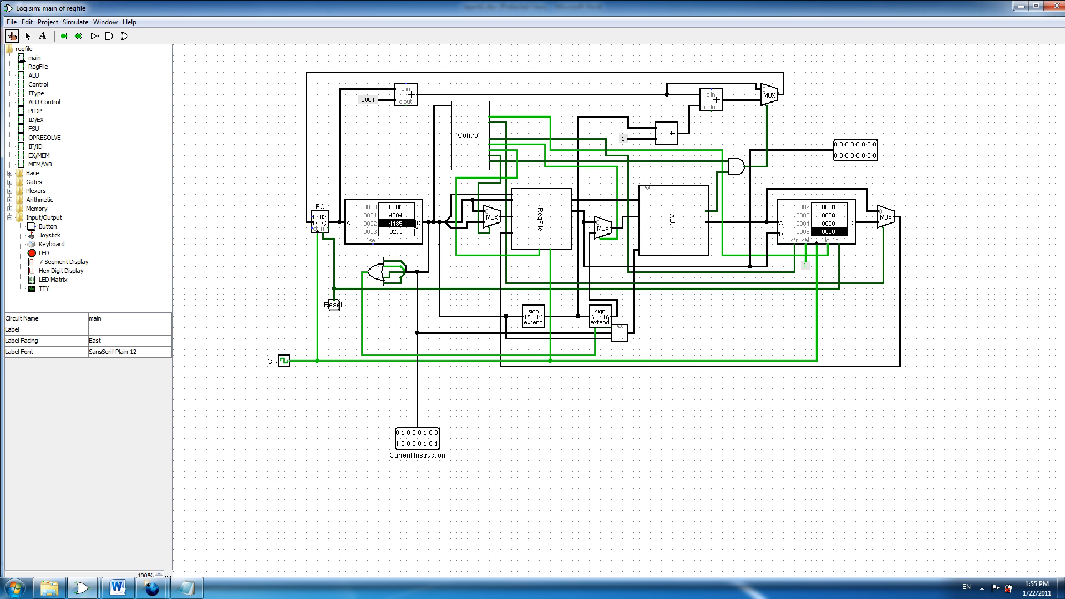
click(539, 218)
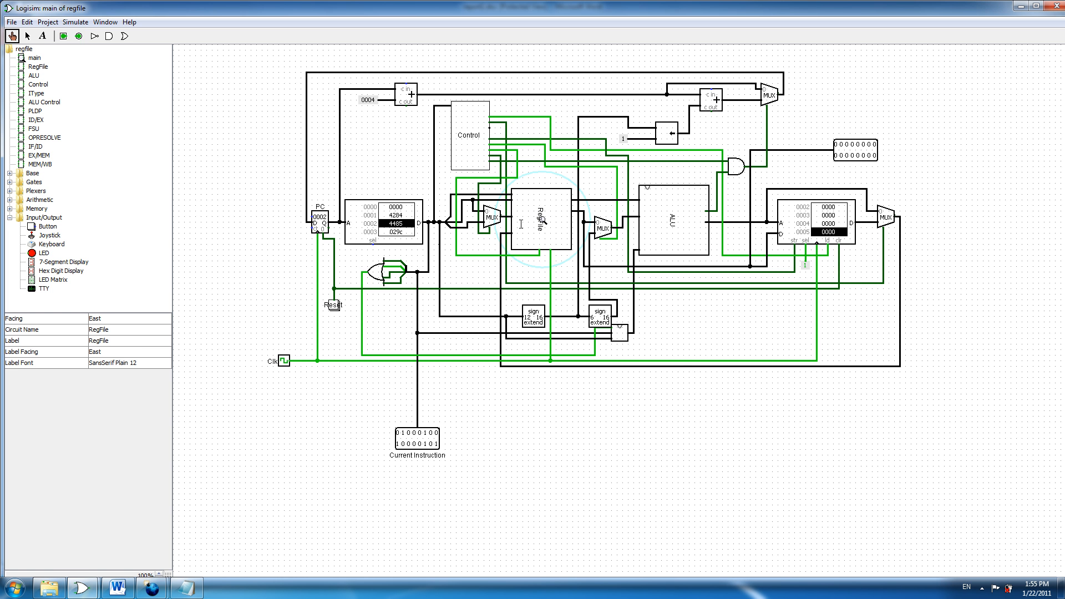
mouse_move(34, 58)
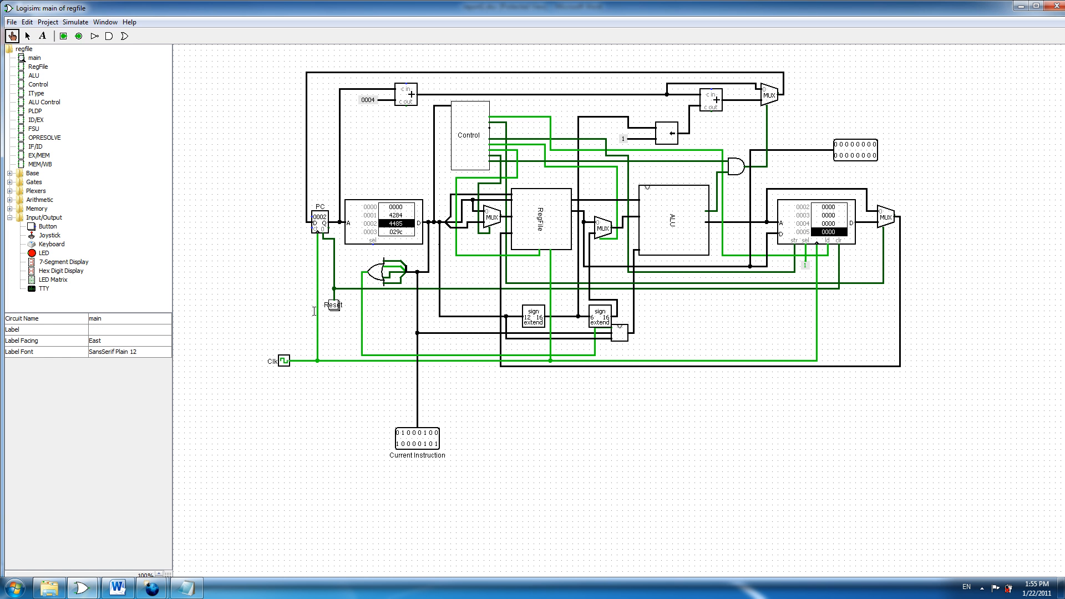
click(283, 360)
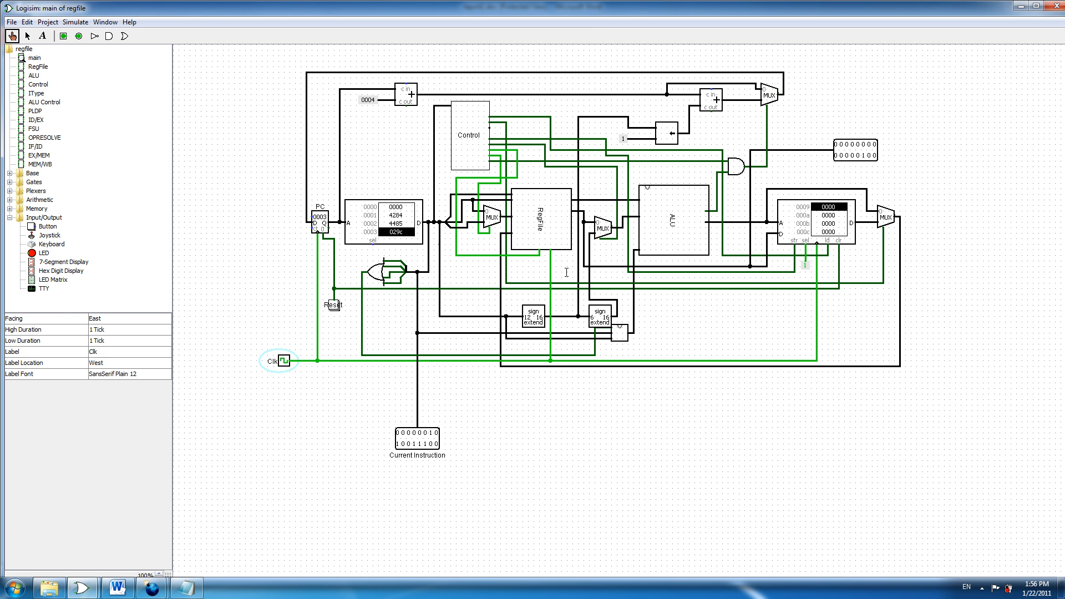
double_click(38, 66)
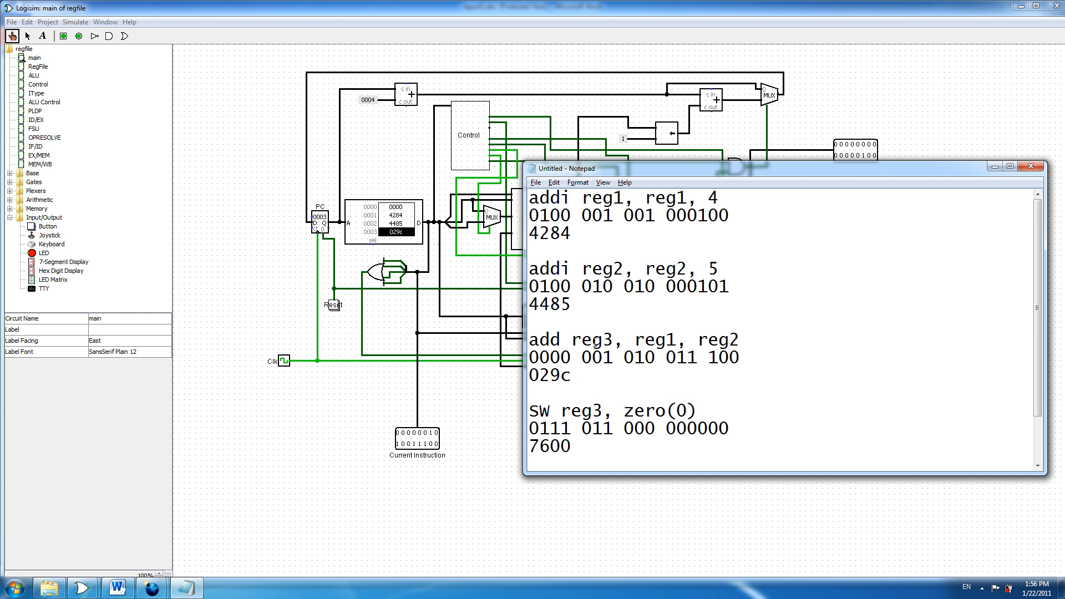
- Mark reg3 in the add instruction and view the ALU adding 5 and 4 into 9
double_click(606, 339)
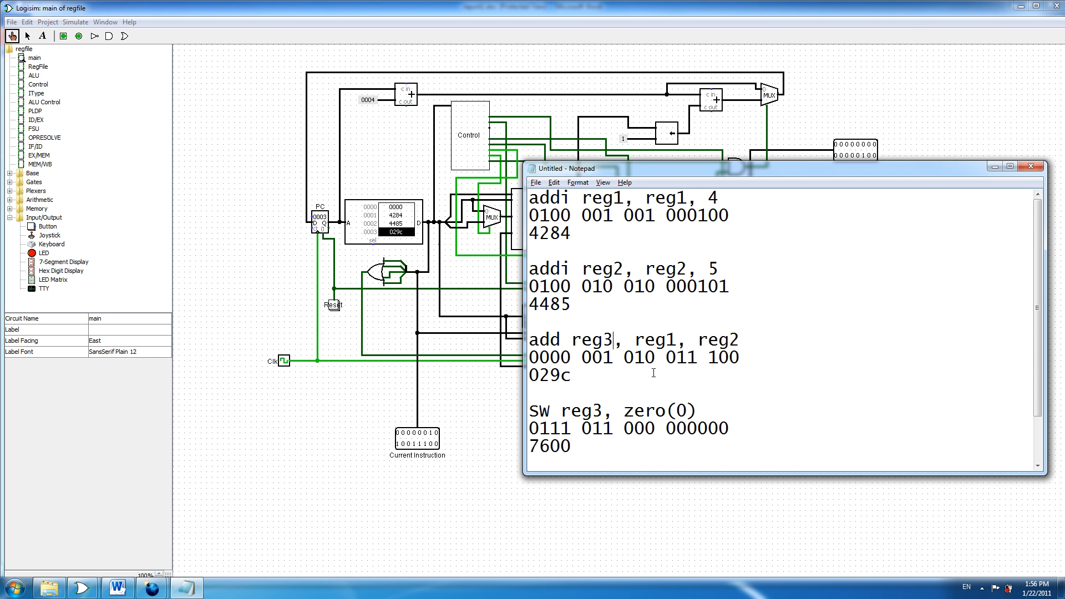
mouse_move(932, 215)
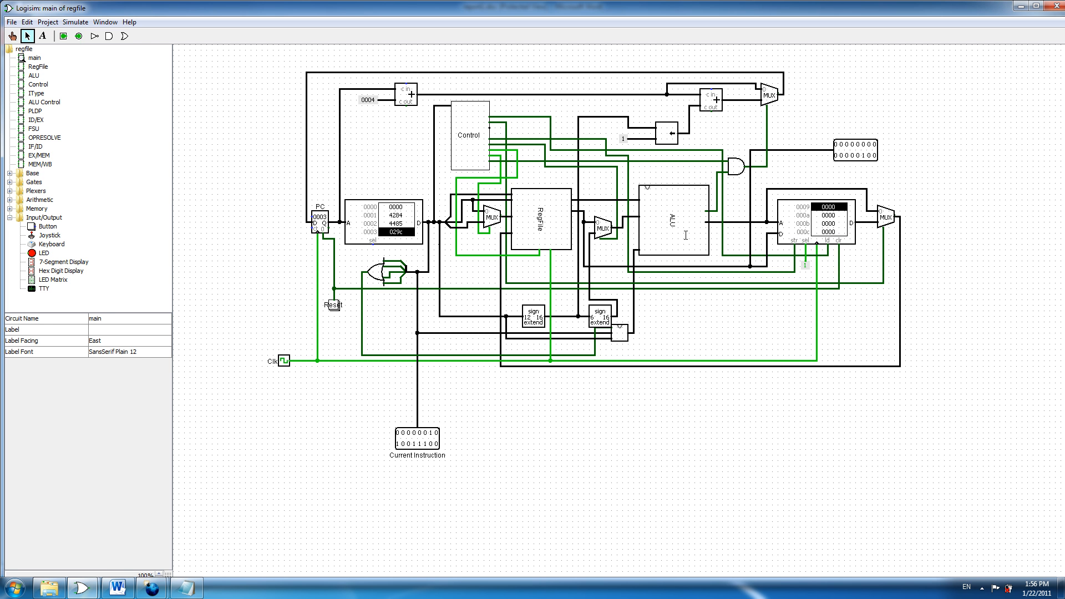
right_click(669, 224)
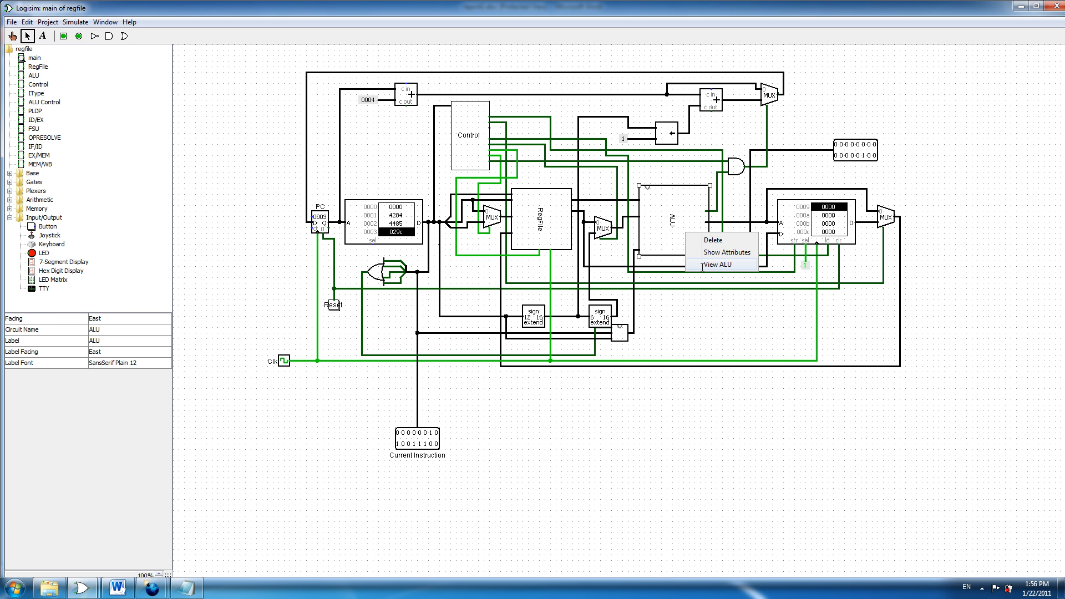
click(712, 264)
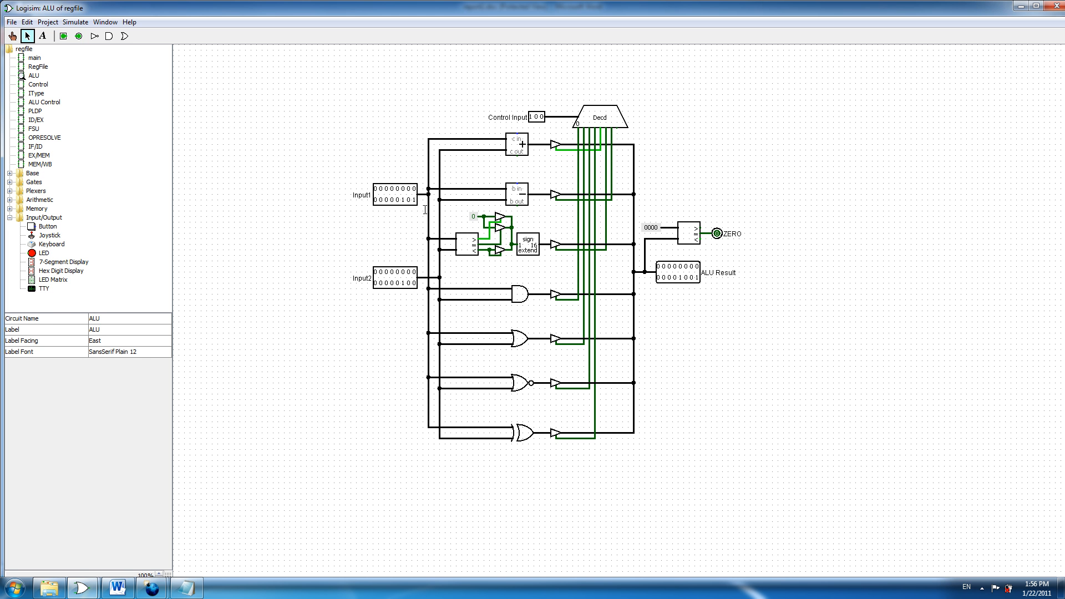
mouse_move(619, 154)
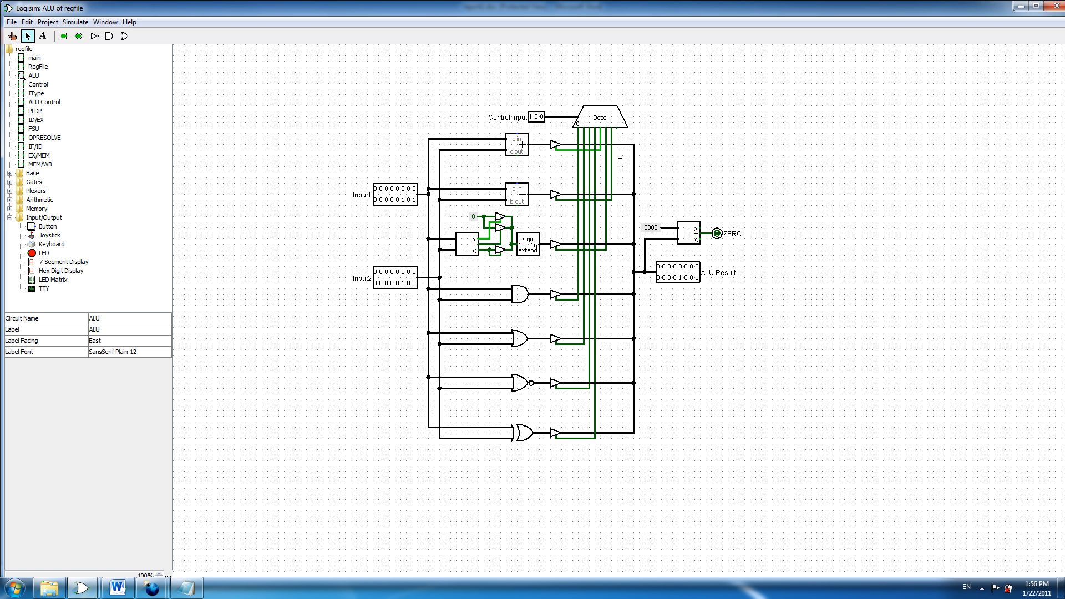
mouse_move(678, 285)
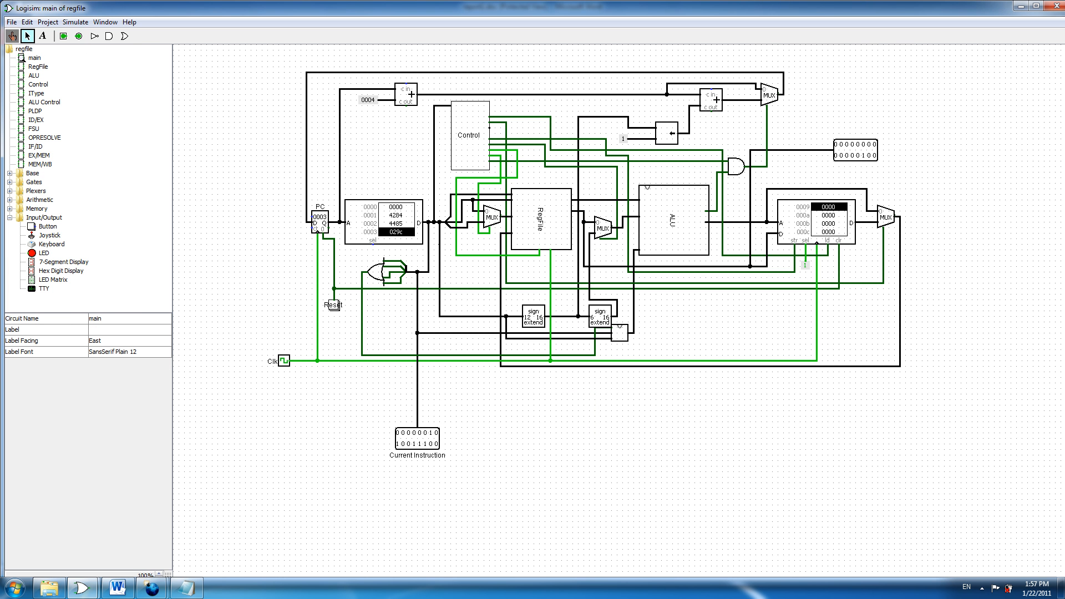
- Tick the clock to the store-word instruction, then toggle it to write 0009 to RAM address 0000
click(287, 360)
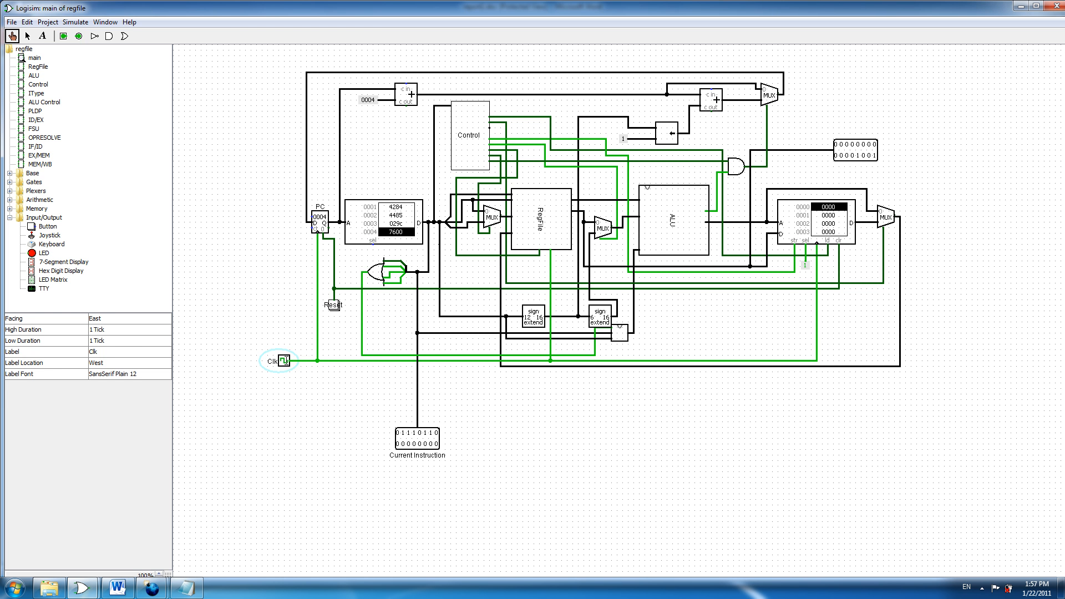
click(38, 66)
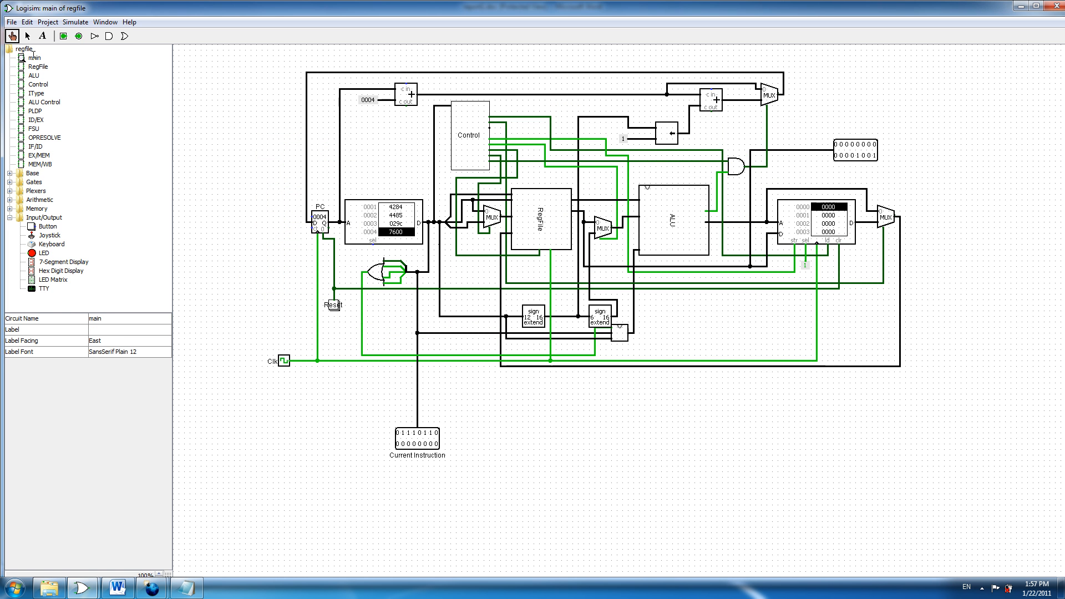
mouse_move(598, 248)
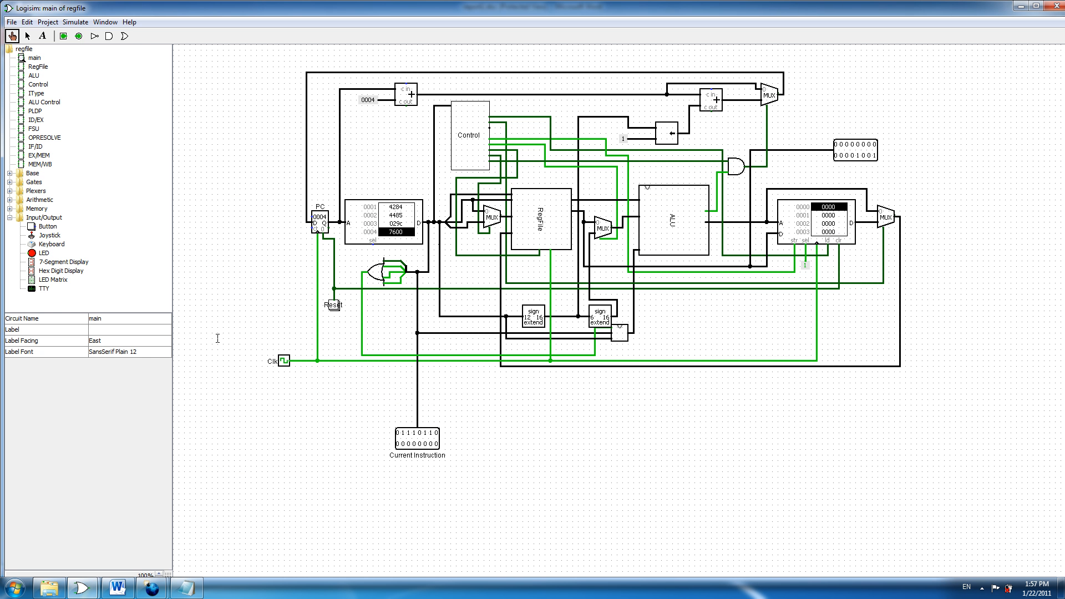
click(284, 360)
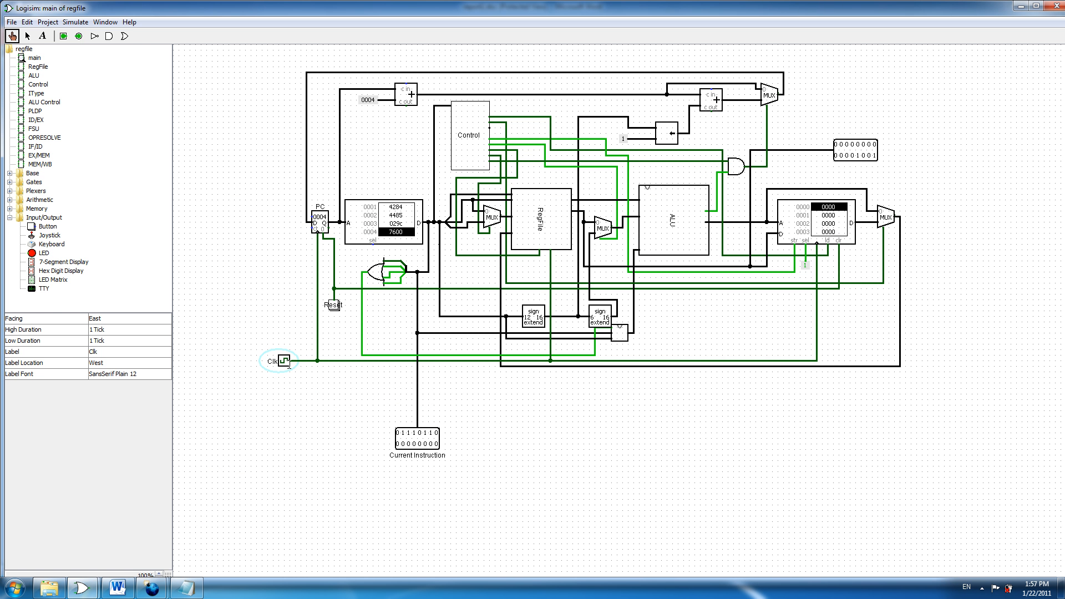
click(284, 359)
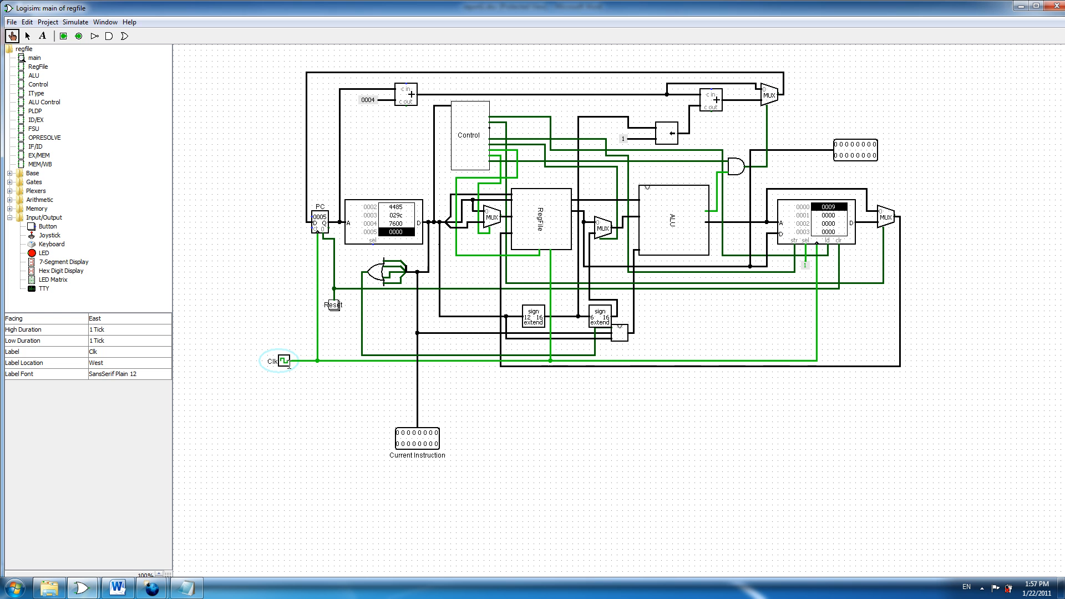